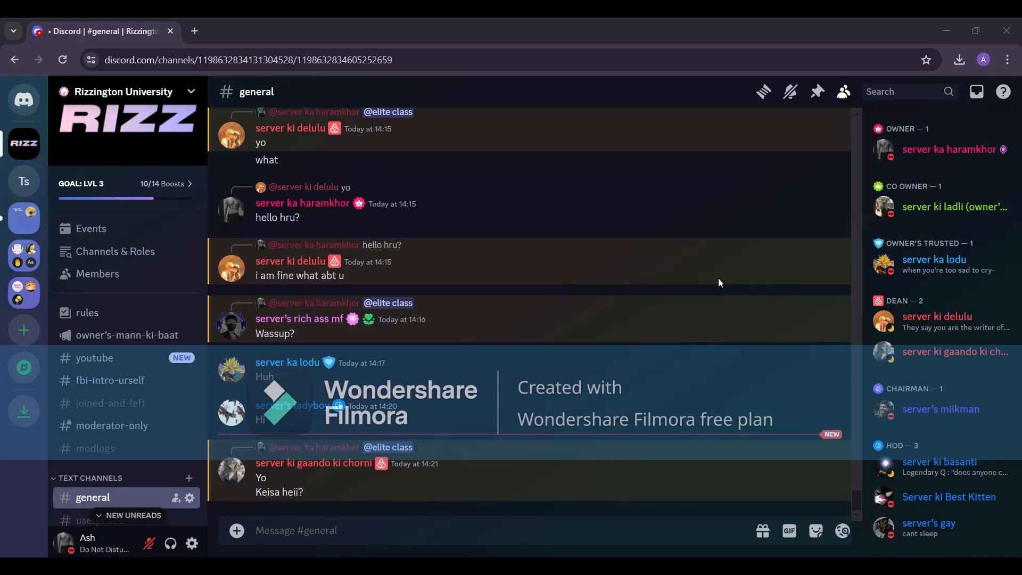
{"action": "mouse_move", "coordinate": [709, 306]}
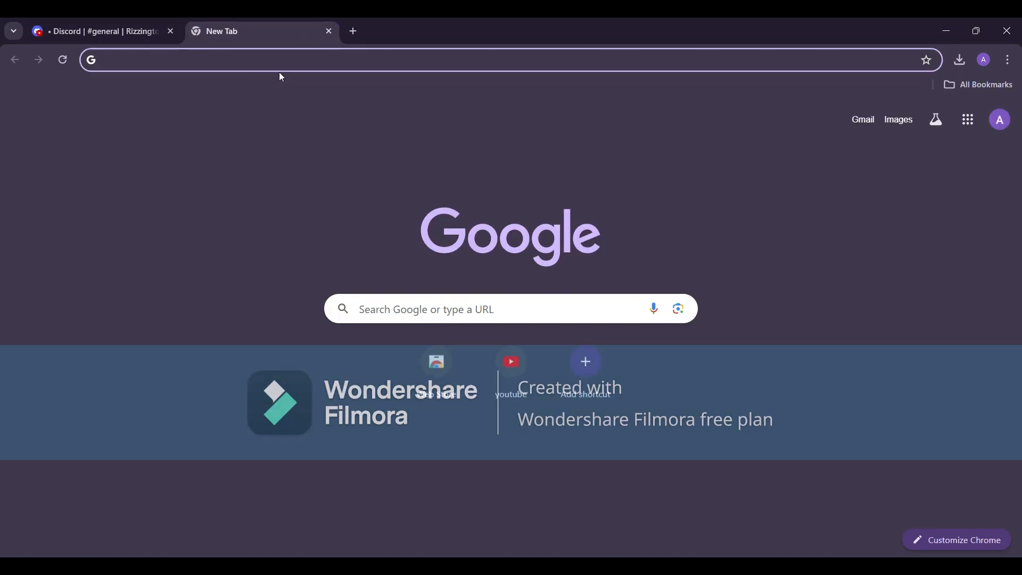
Go to dyno.gg and start adding the Dyno bot to a server
{"action": "type", "text": "dyno.gg"}
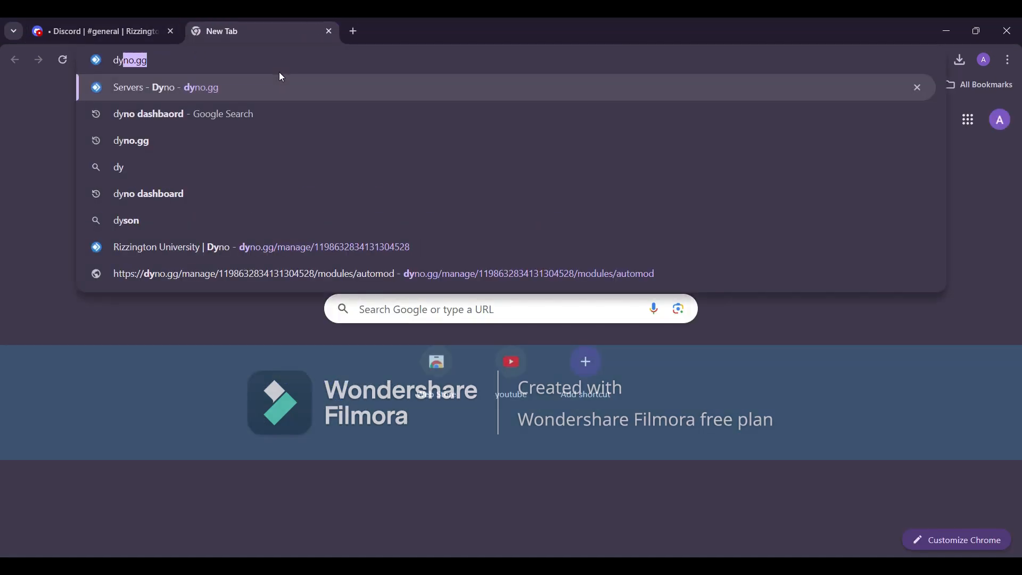
{"action": "key", "text": "Return"}
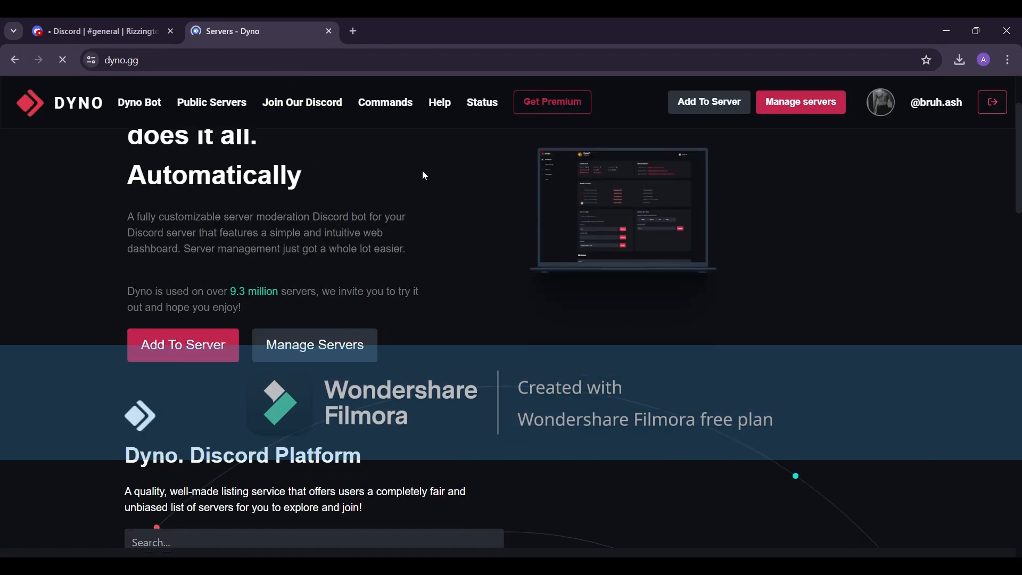
{"action": "left_click", "coordinate": [552, 102]}
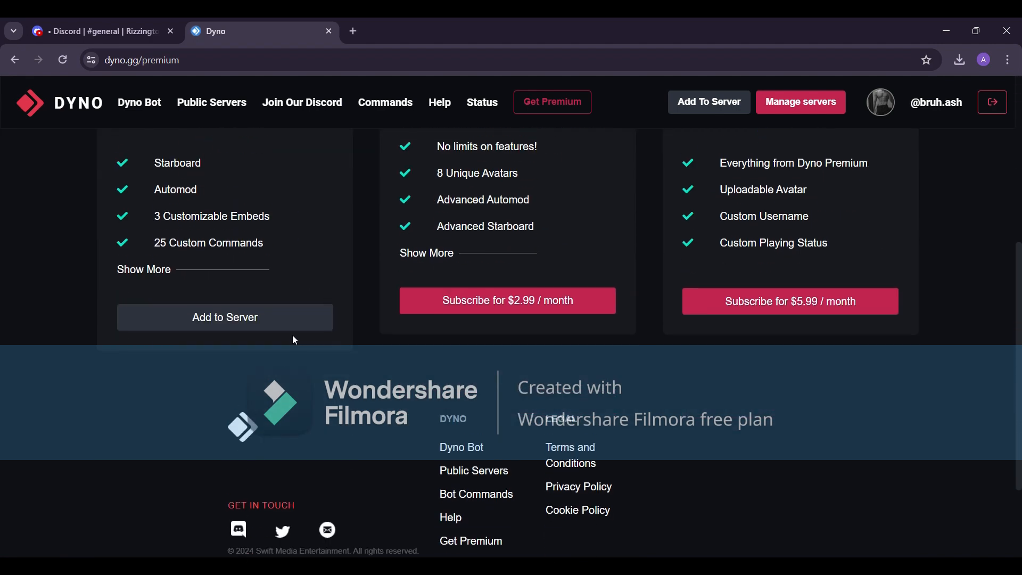
{"action": "left_click", "coordinate": [224, 317]}
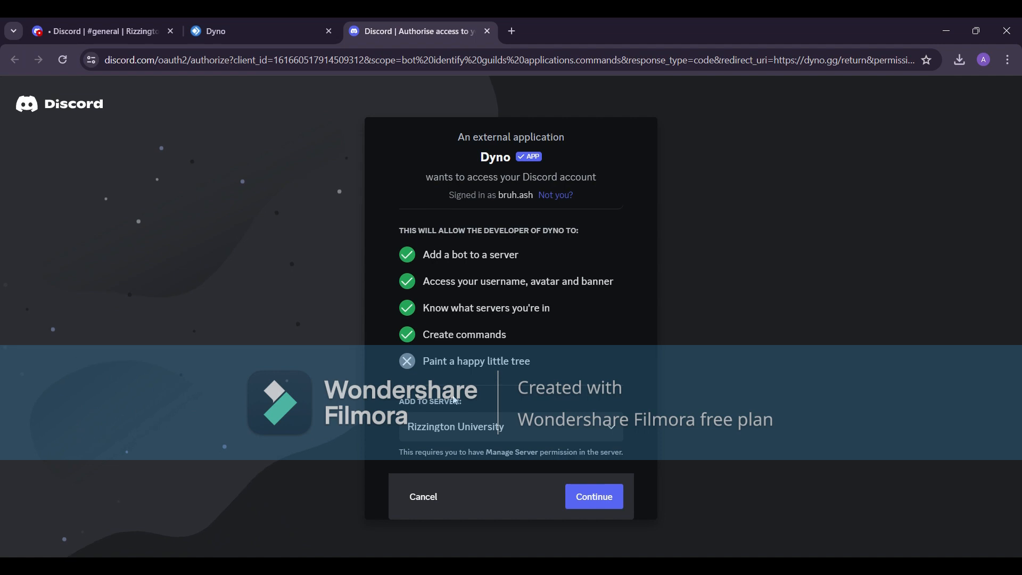
{"action": "mouse_move", "coordinate": [479, 44]}
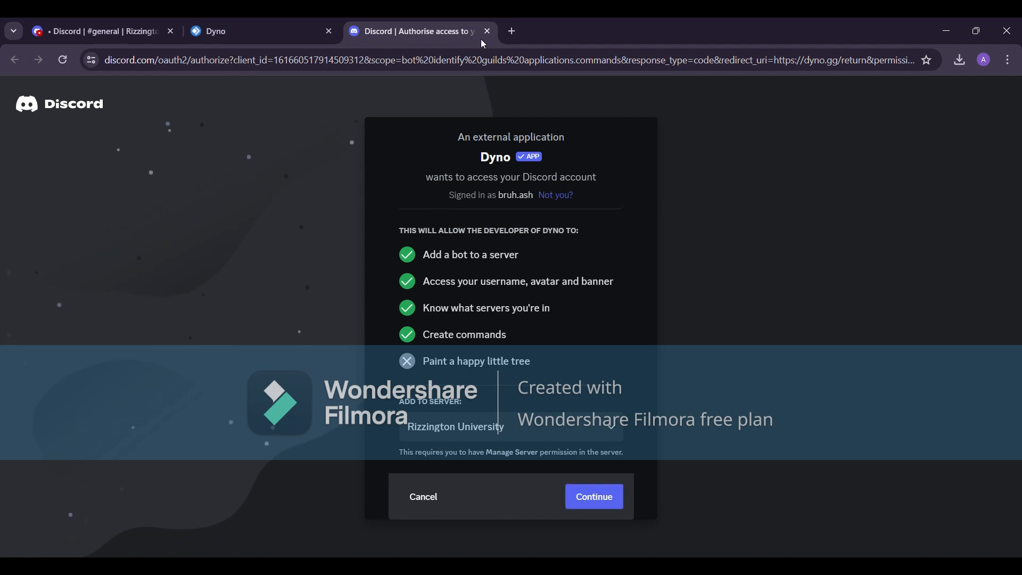
Close the bot authorization page and open the Testing server's dashboard
{"action": "left_click", "coordinate": [487, 31]}
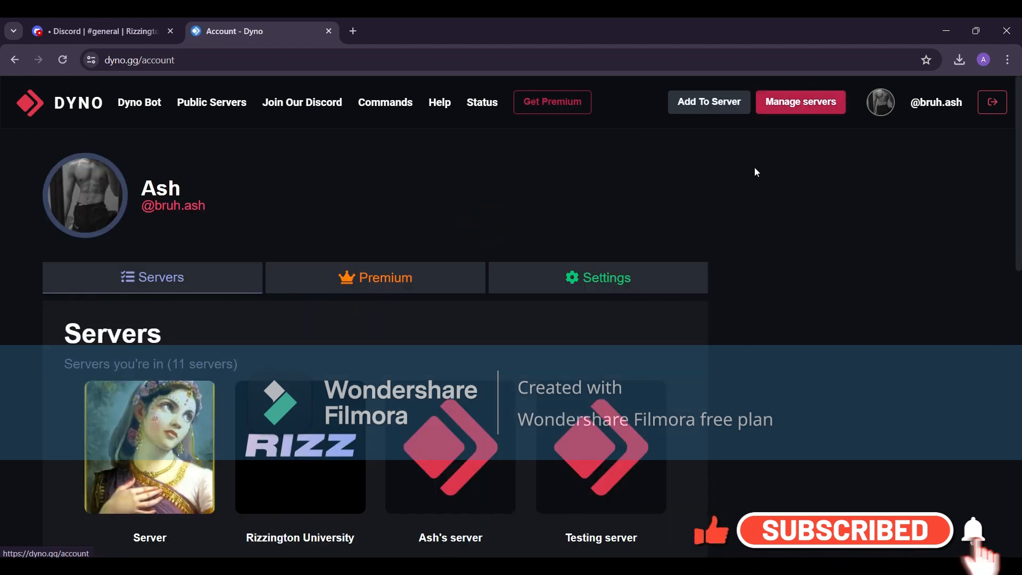
{"action": "left_click", "coordinate": [600, 449]}
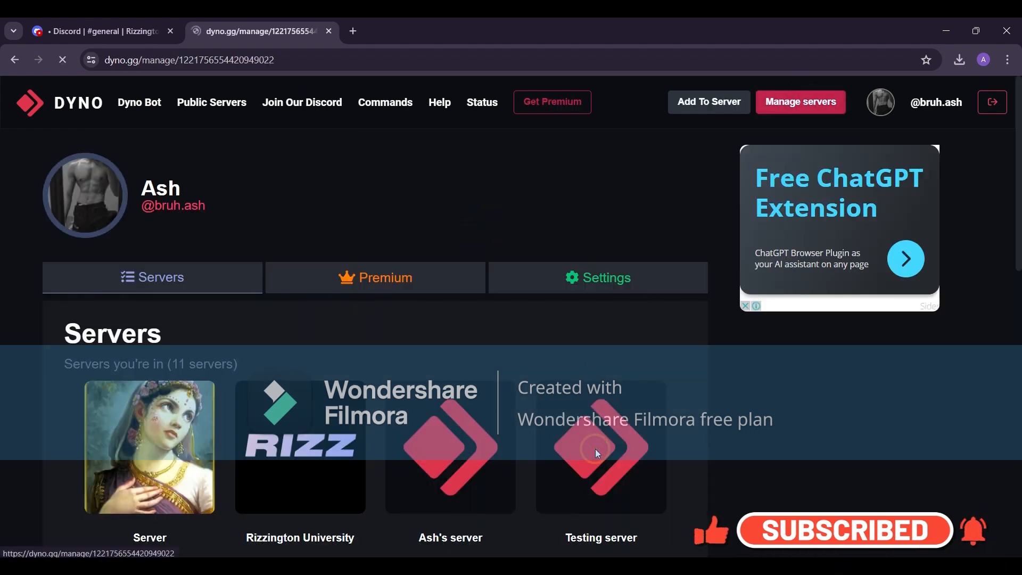
Show the Testing server's modules and open the Automod settings (no rules yet)
{"action": "left_click", "coordinate": [600, 447]}
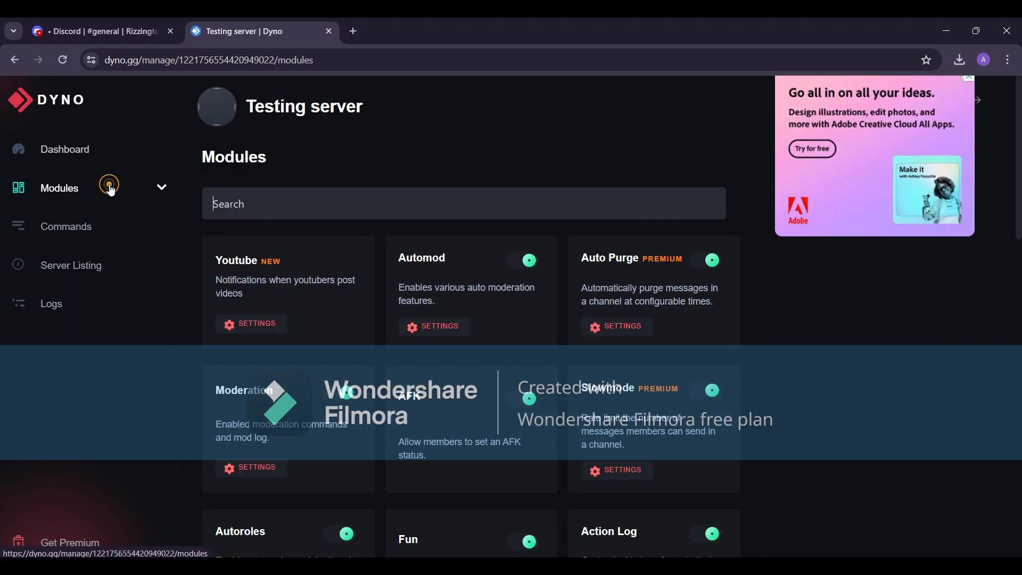
{"action": "mouse_move", "coordinate": [391, 358]}
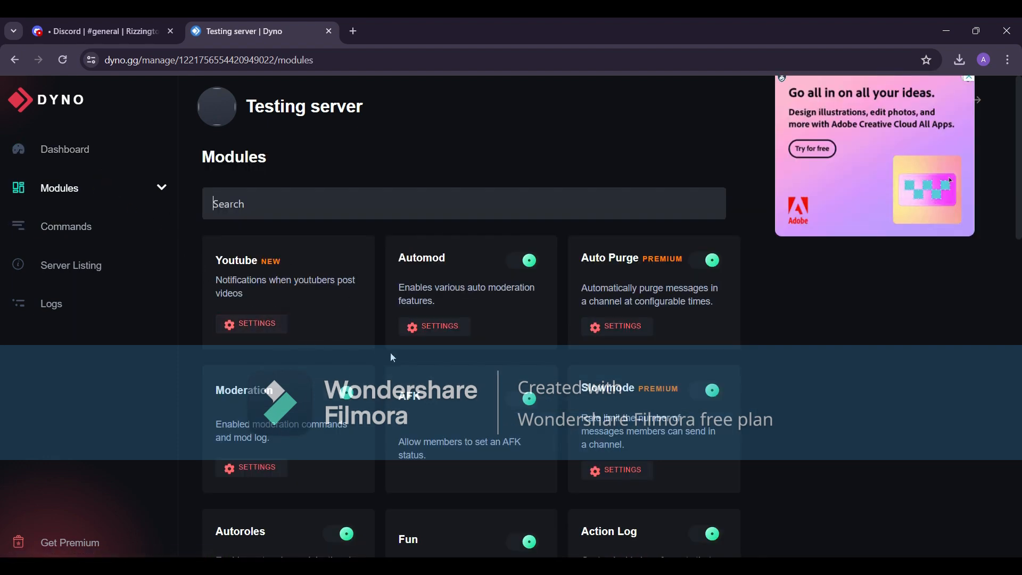
{"action": "mouse_move", "coordinate": [435, 326]}
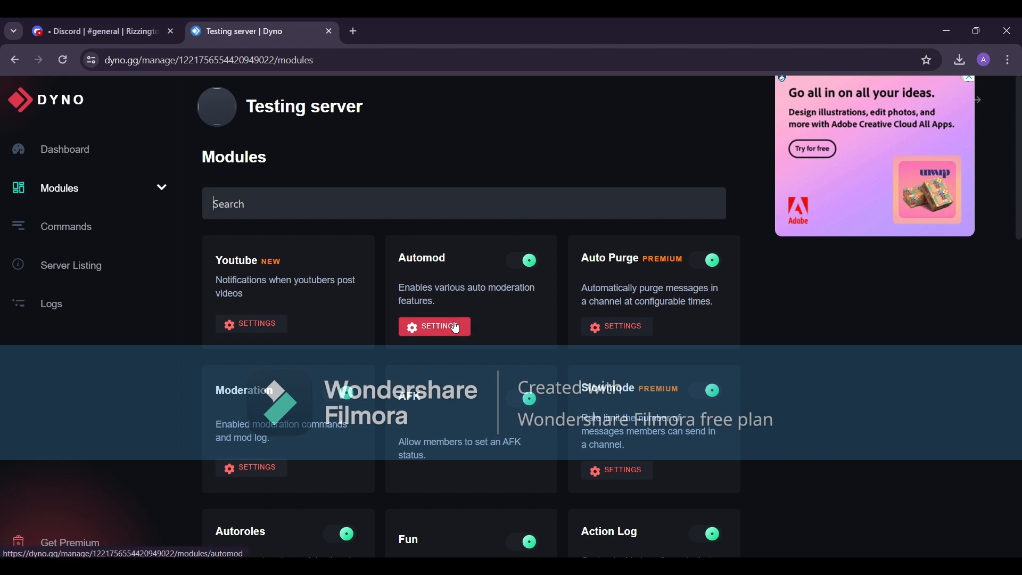
{"action": "left_click", "coordinate": [434, 326]}
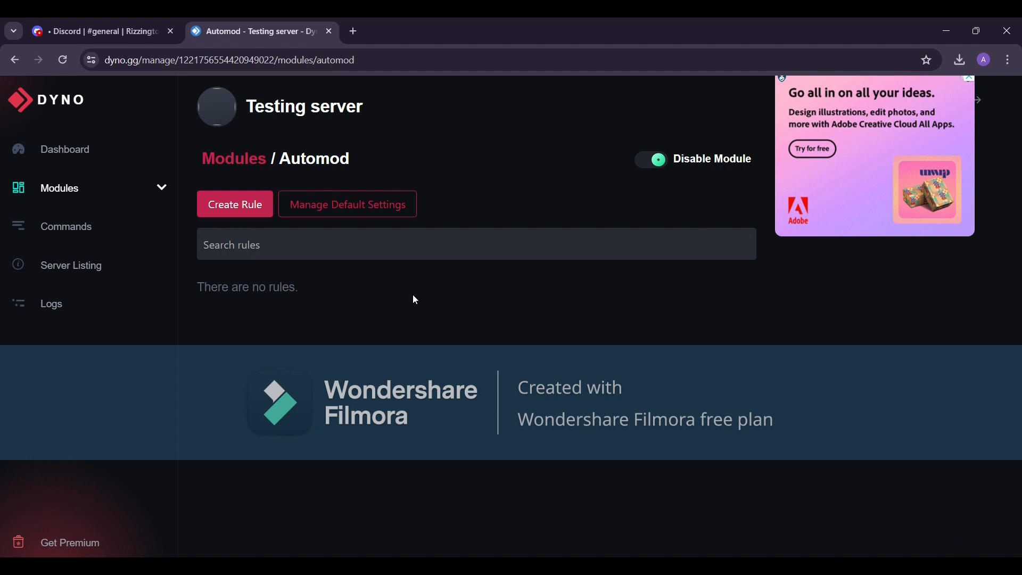
Create a new rule named 'Sending Invite links in Server' with rule type Invite Links
{"action": "left_click", "coordinate": [234, 204]}
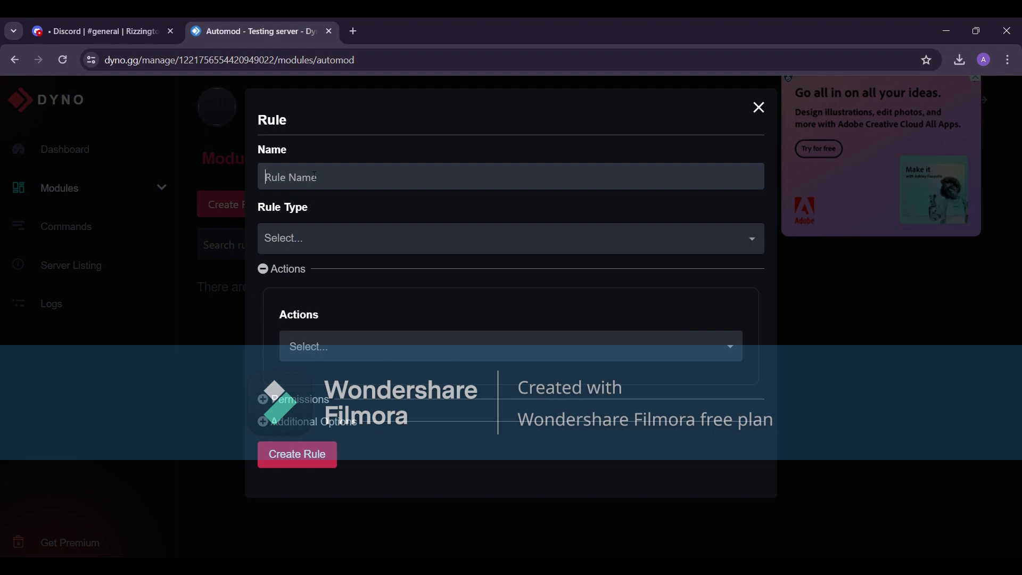
{"action": "type", "text": "Sending l"}
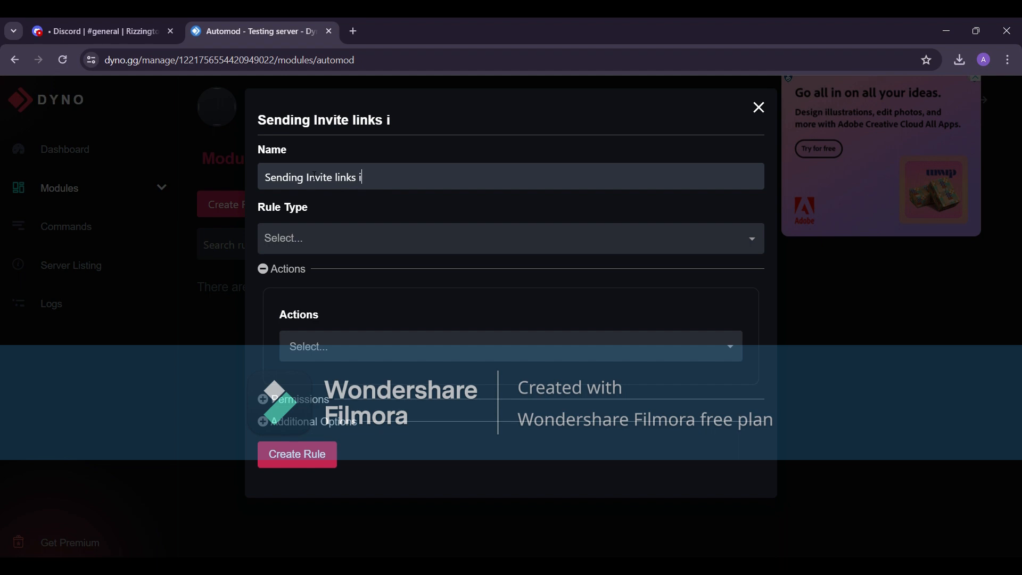
{"action": "type", "text": "n Server"}
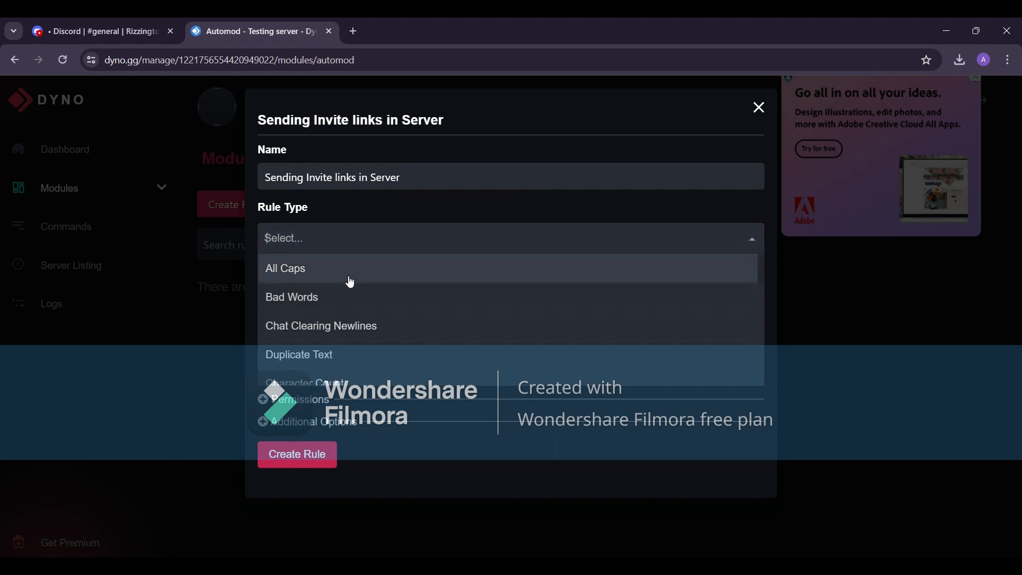
{"action": "scroll", "scroll_direction": "down", "scroll_amount": 3}
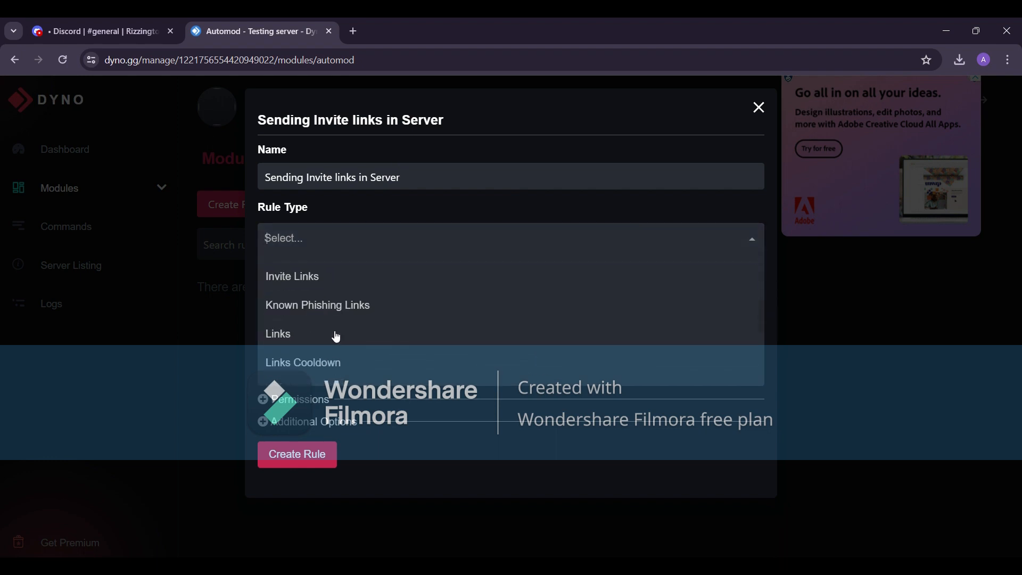
{"action": "left_click", "coordinate": [291, 275]}
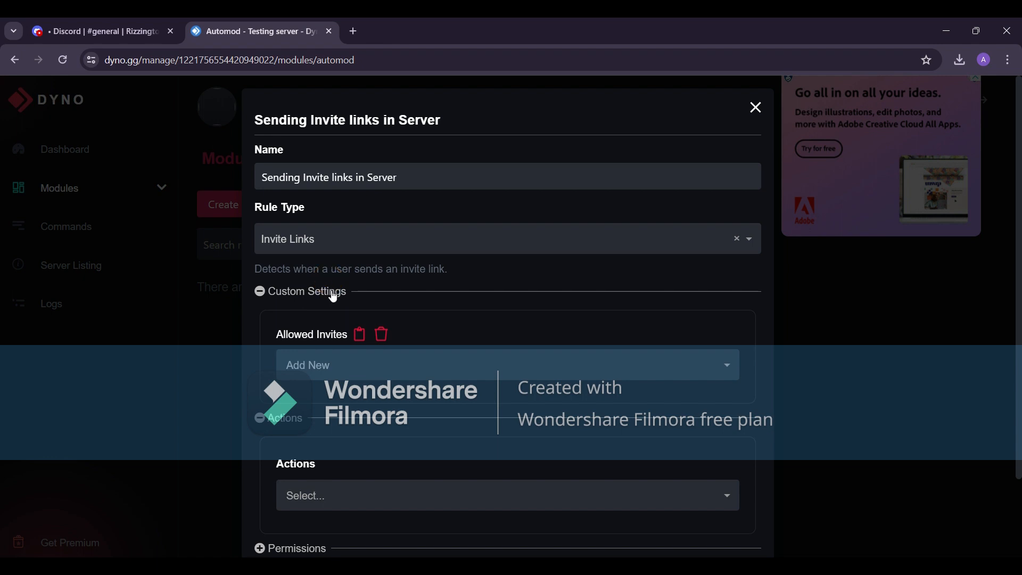
{"action": "mouse_move", "coordinate": [416, 286]}
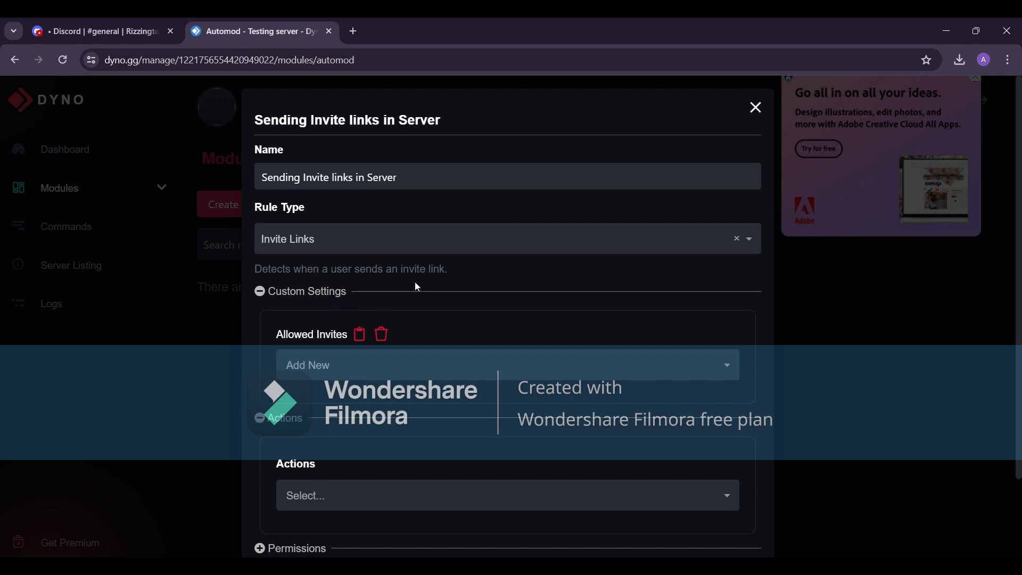
{"action": "mouse_move", "coordinate": [418, 280]}
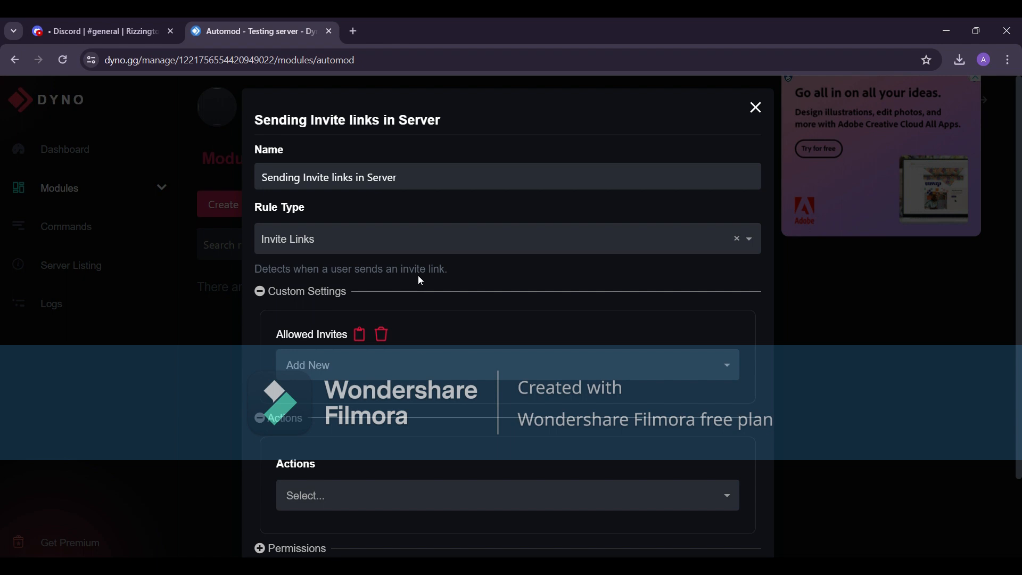
Add an Instant Mute action of 5 minutes alongside Warn and Delete, then reveal Permissions
{"action": "scroll", "scroll_direction": "down", "scroll_amount": 3}
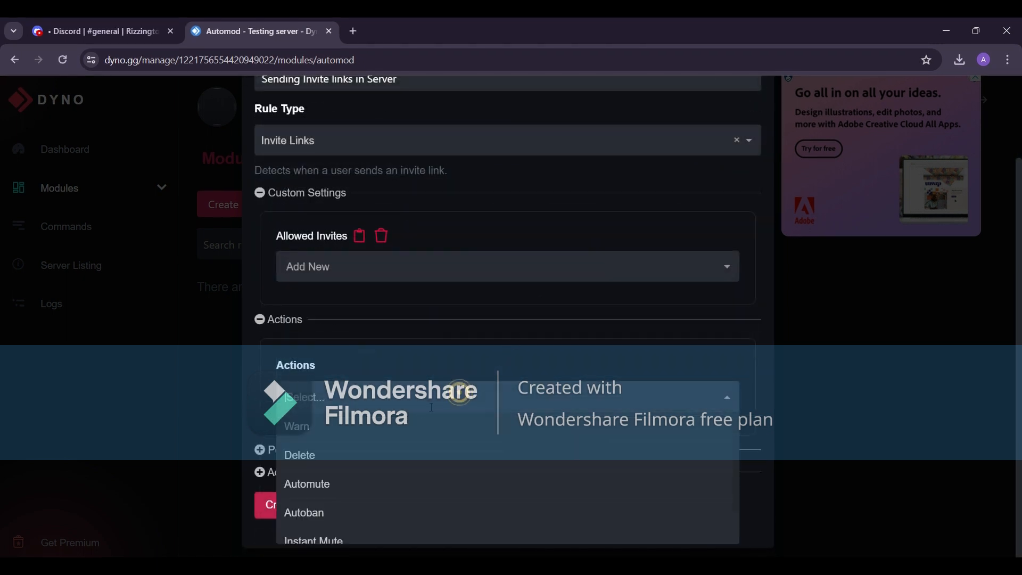
{"action": "scroll", "scroll_direction": "down", "scroll_amount": 3}
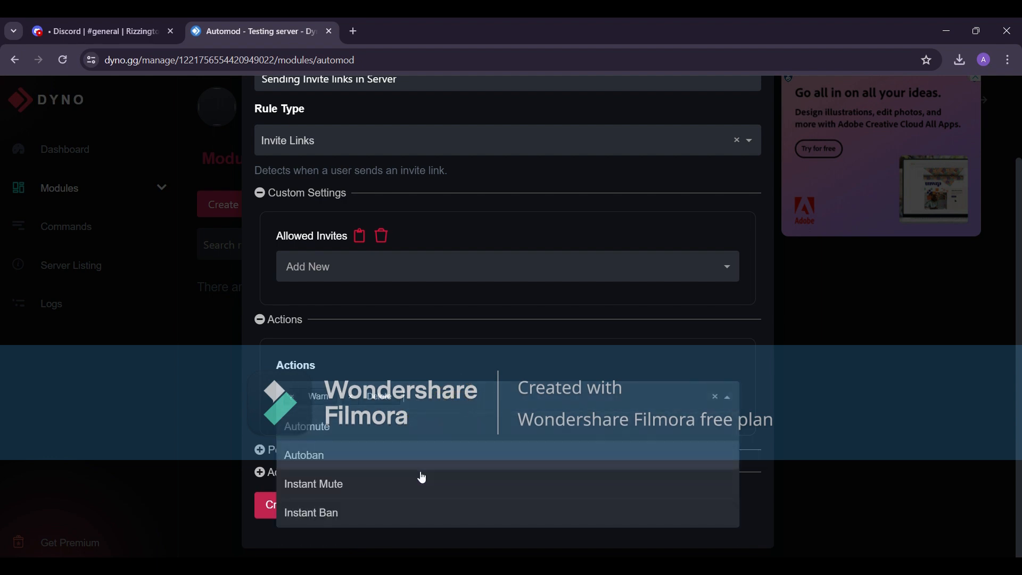
{"action": "left_click", "coordinate": [313, 483]}
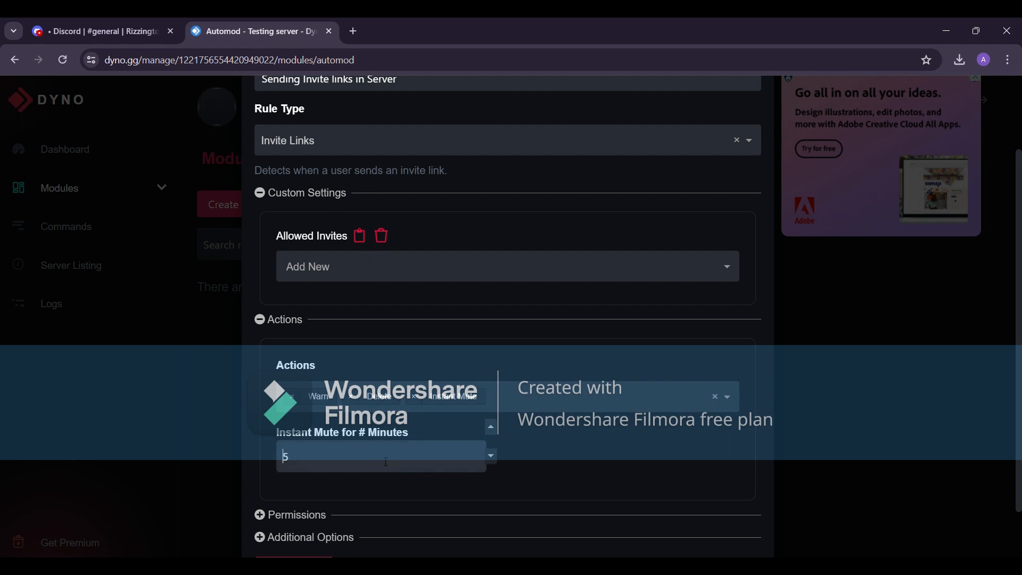
{"action": "scroll", "scroll_direction": "down", "scroll_amount": 3}
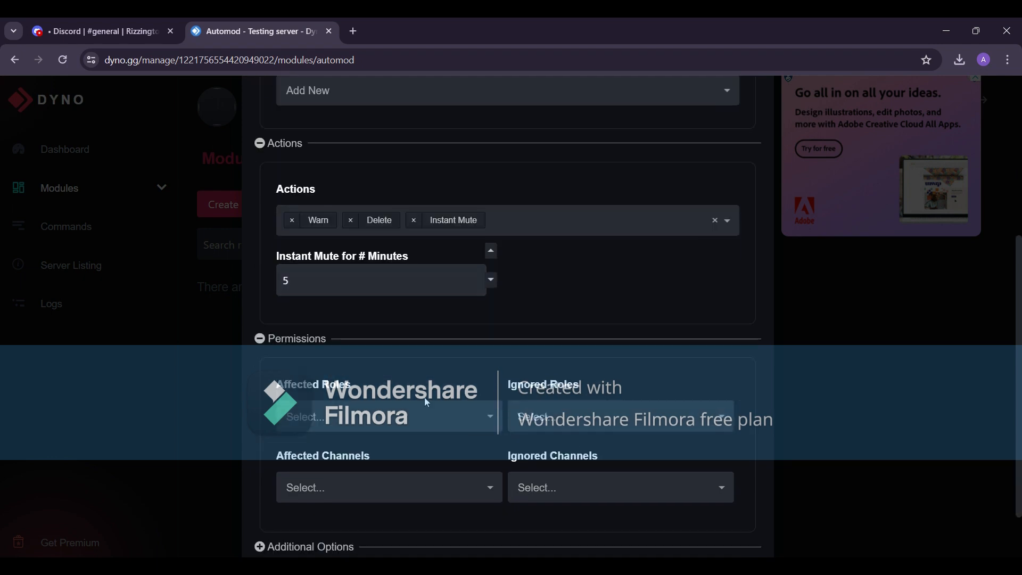
Set the rule's affected role to member and review the ignored roles list
{"action": "left_click", "coordinate": [387, 416]}
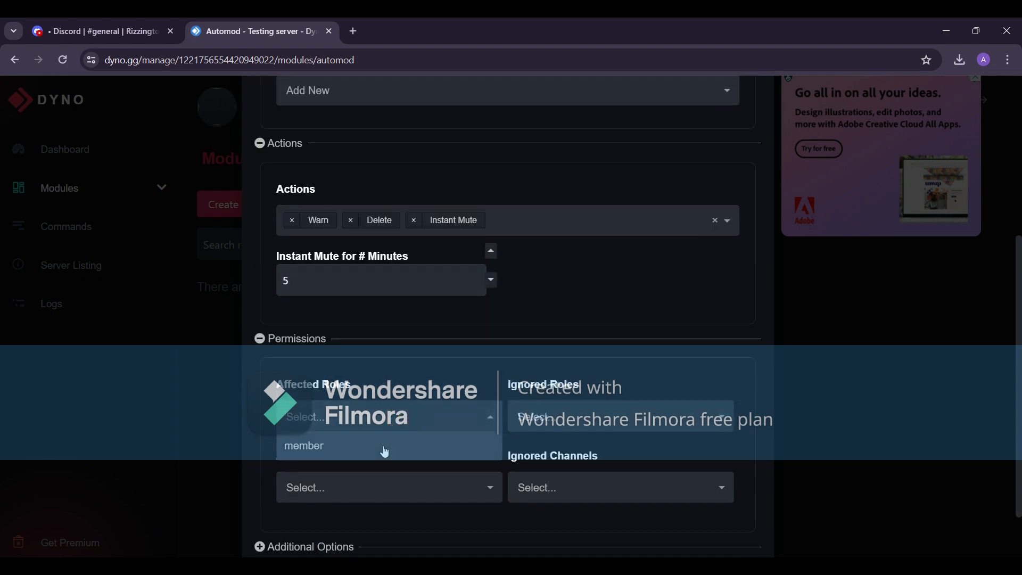
{"action": "left_click", "coordinate": [304, 445]}
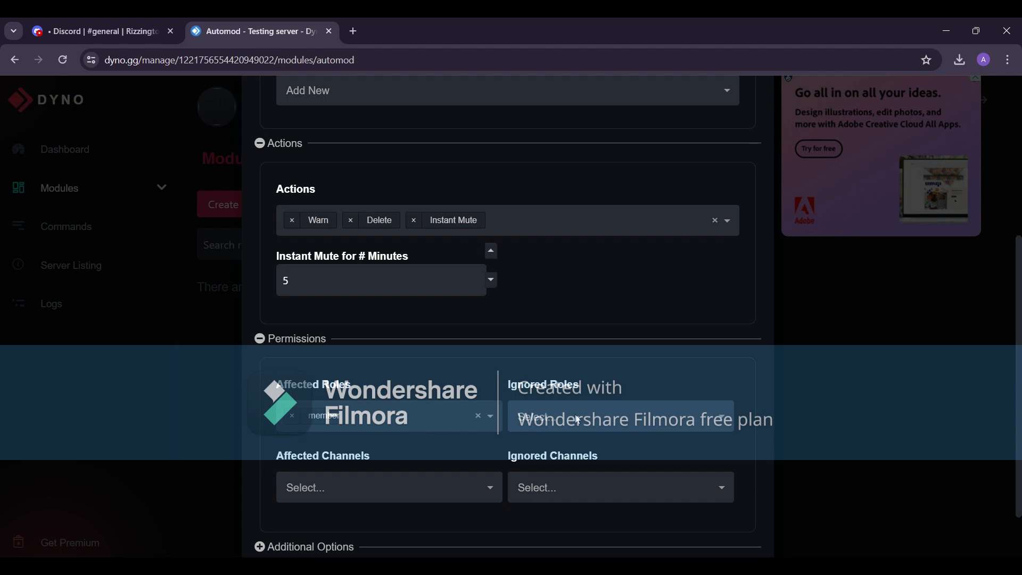
{"action": "left_click", "coordinate": [620, 418]}
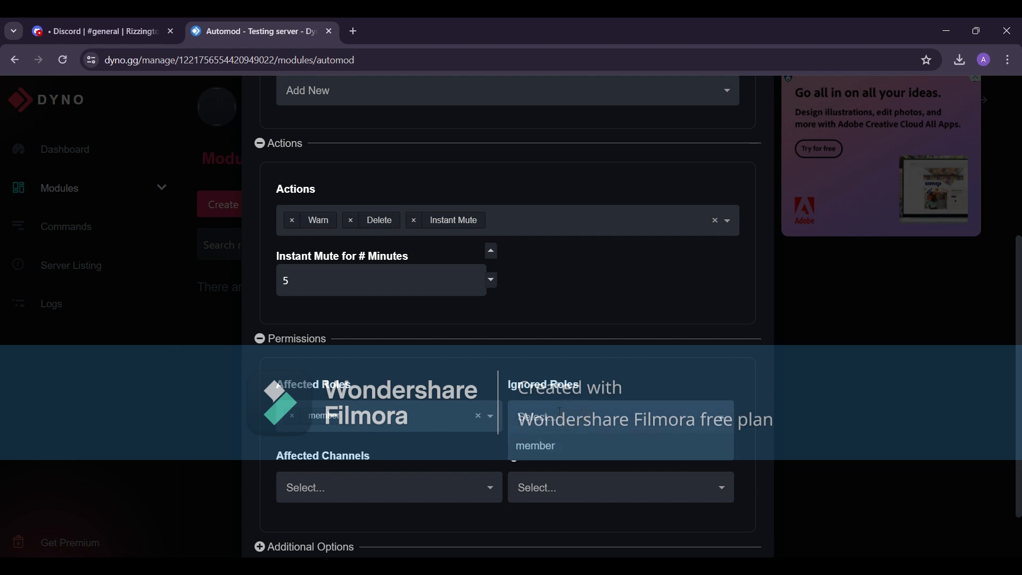
{"action": "mouse_move", "coordinate": [461, 493]}
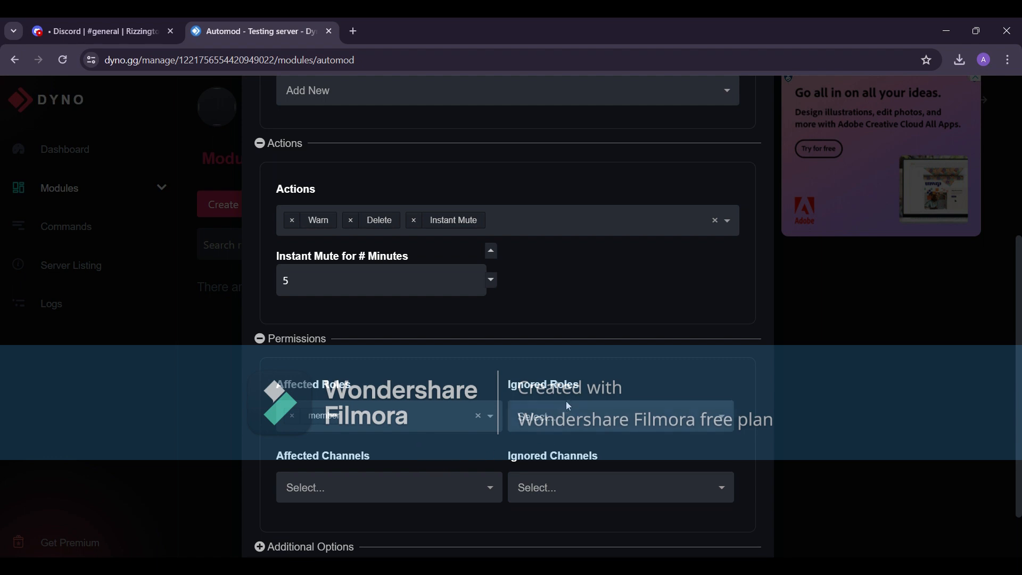
{"action": "scroll", "scroll_direction": "down", "scroll_amount": 3}
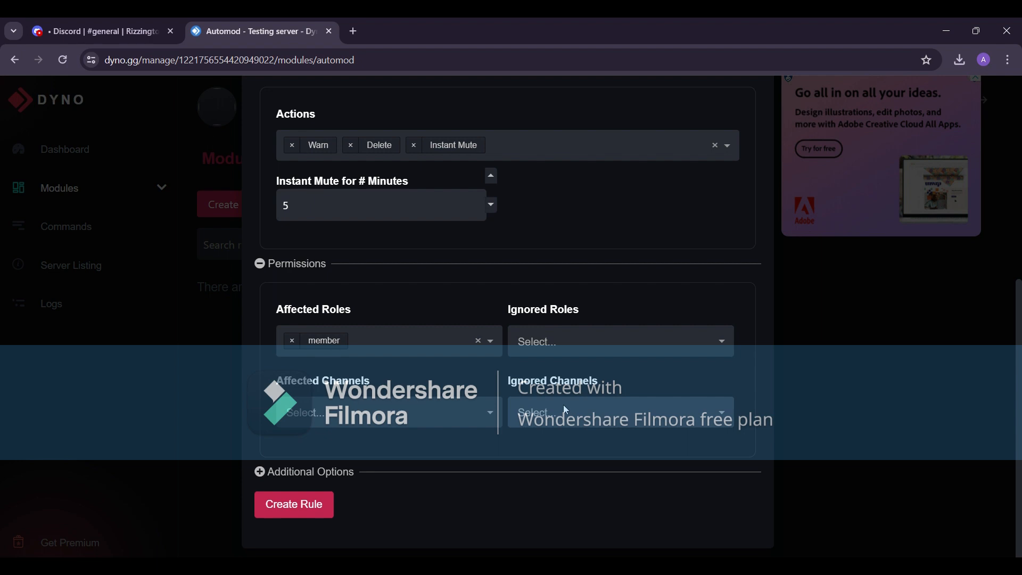
{"action": "mouse_move", "coordinate": [559, 412]}
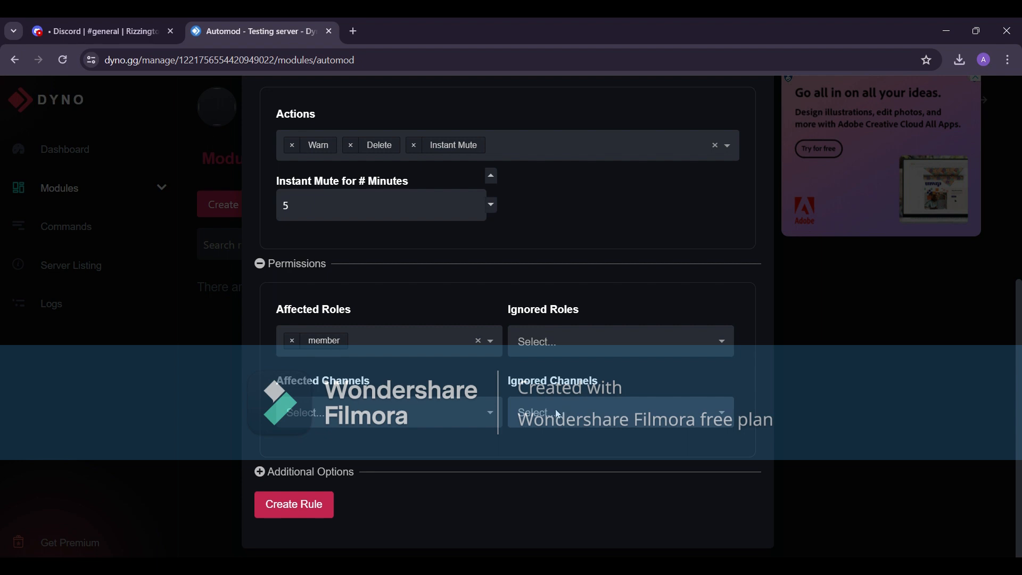
Save the new automod rule and switch back to Discord
{"action": "left_click", "coordinate": [294, 503]}
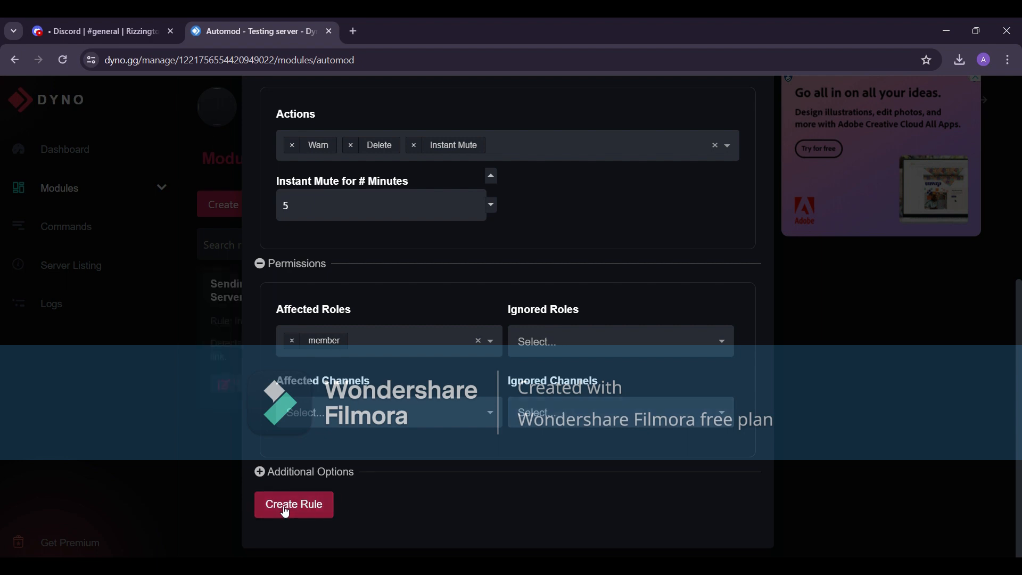
{"action": "left_click", "coordinate": [294, 504]}
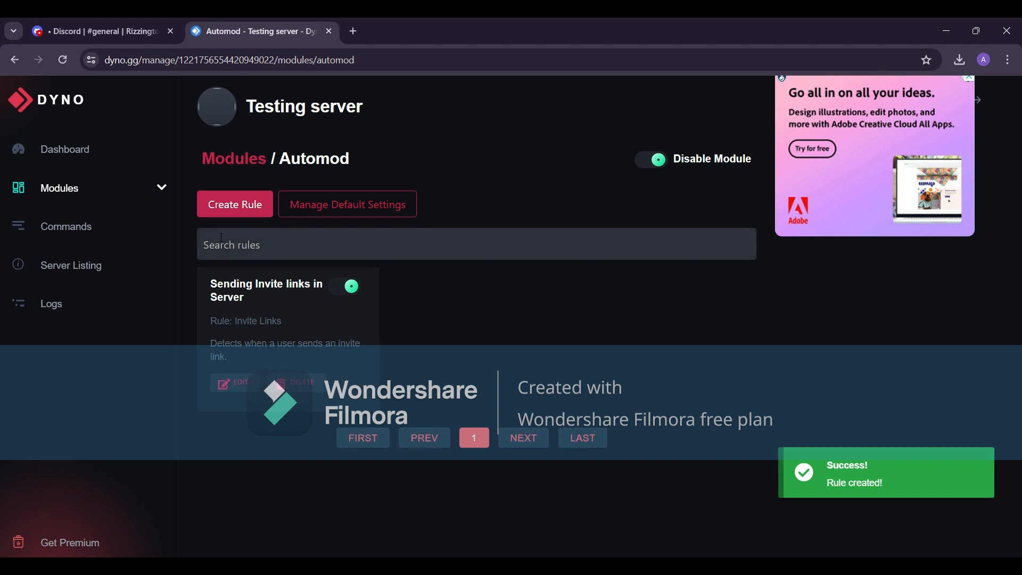
{"action": "left_click", "coordinate": [98, 31]}
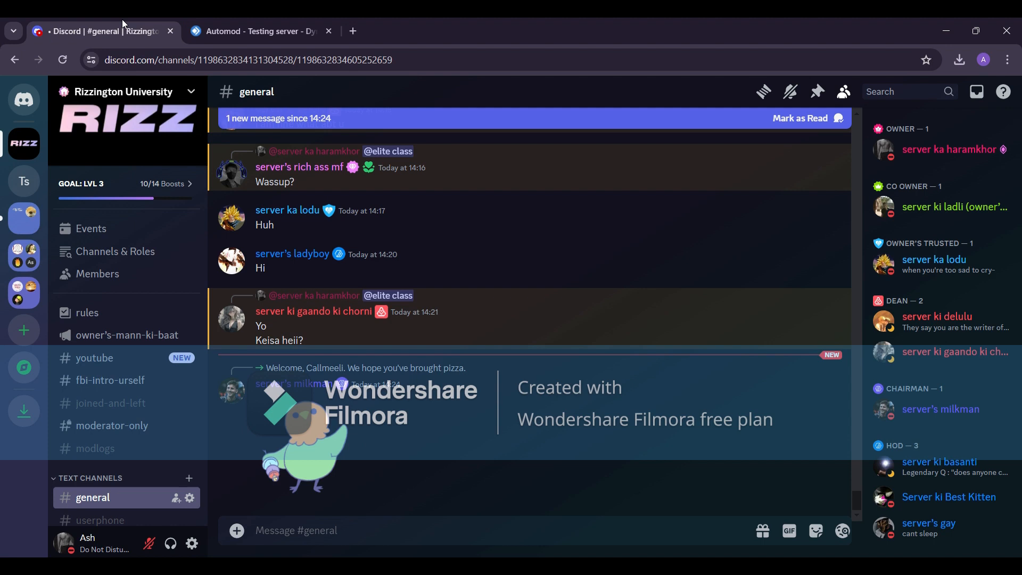
Copy an invite link from the Rizzington University server
{"action": "left_click", "coordinate": [24, 143]}
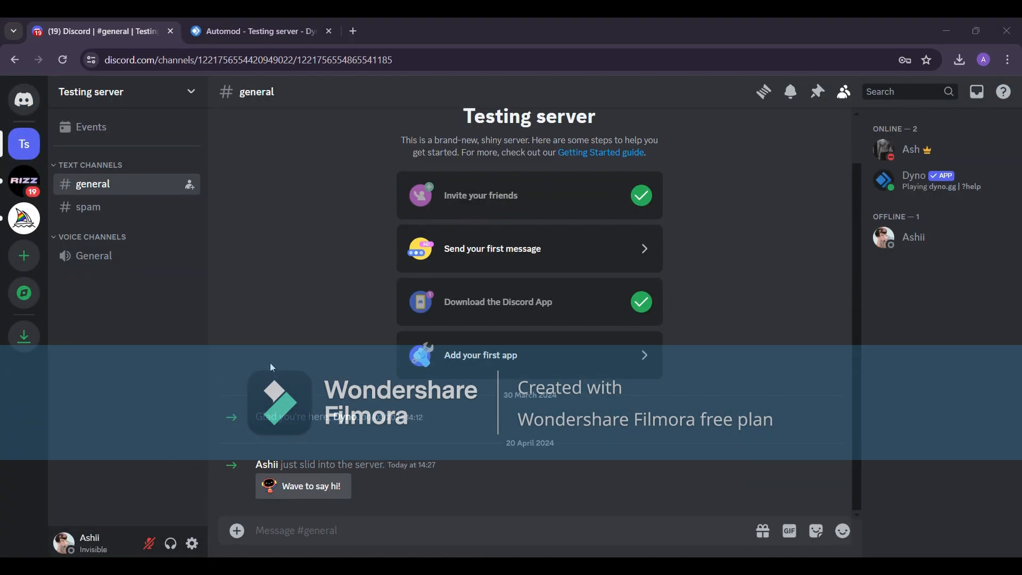
{"action": "left_click", "coordinate": [25, 181]}
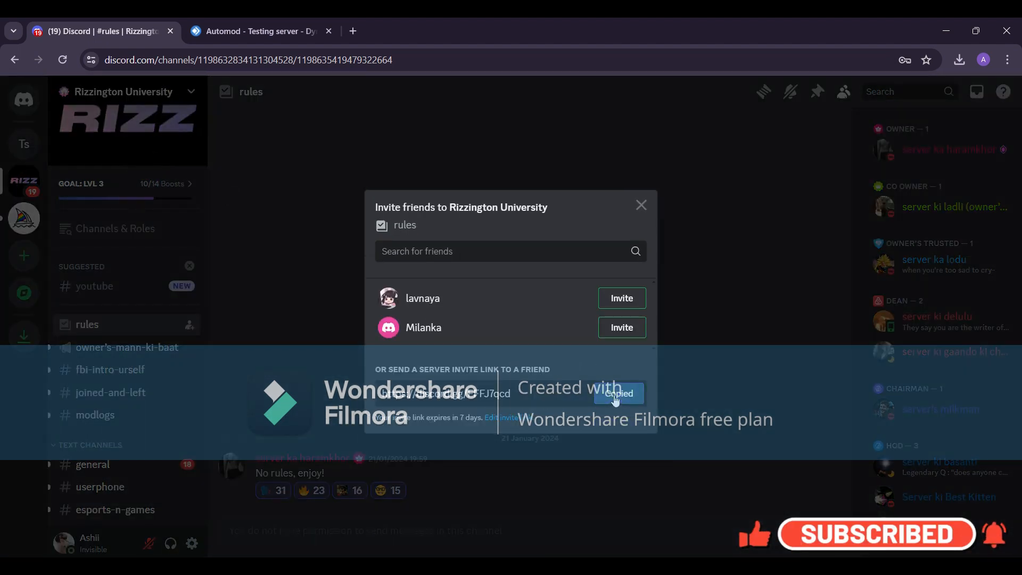
{"action": "left_click", "coordinate": [639, 204]}
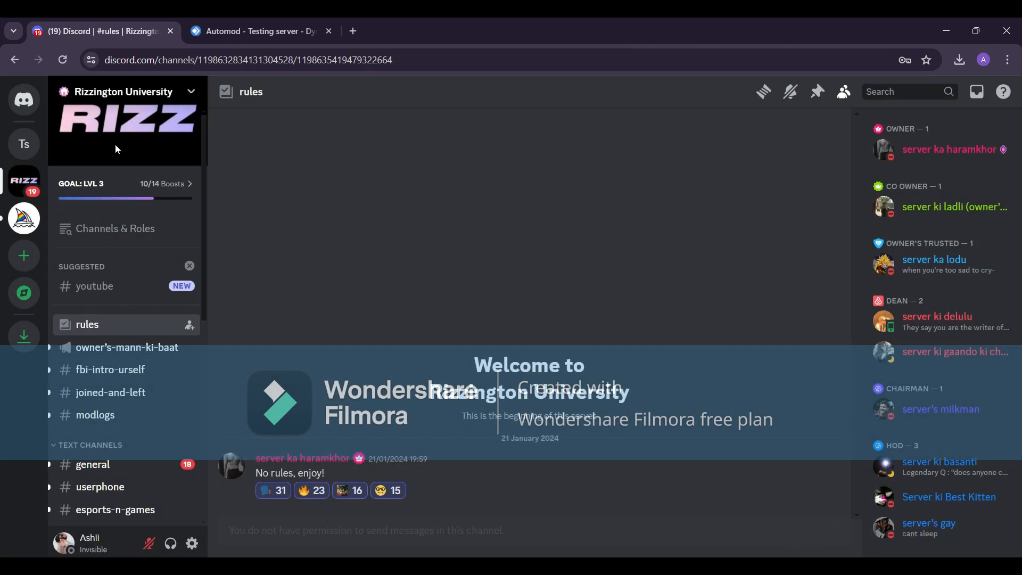
Paste the invite link into the Testing server's #general message box
{"action": "left_click", "coordinate": [25, 144]}
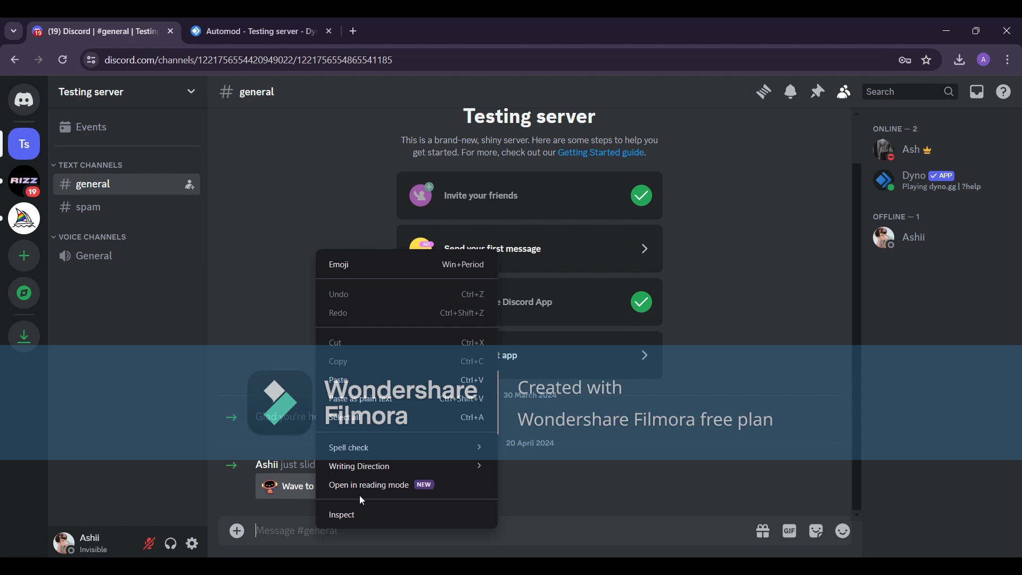
{"action": "left_click", "coordinate": [337, 378]}
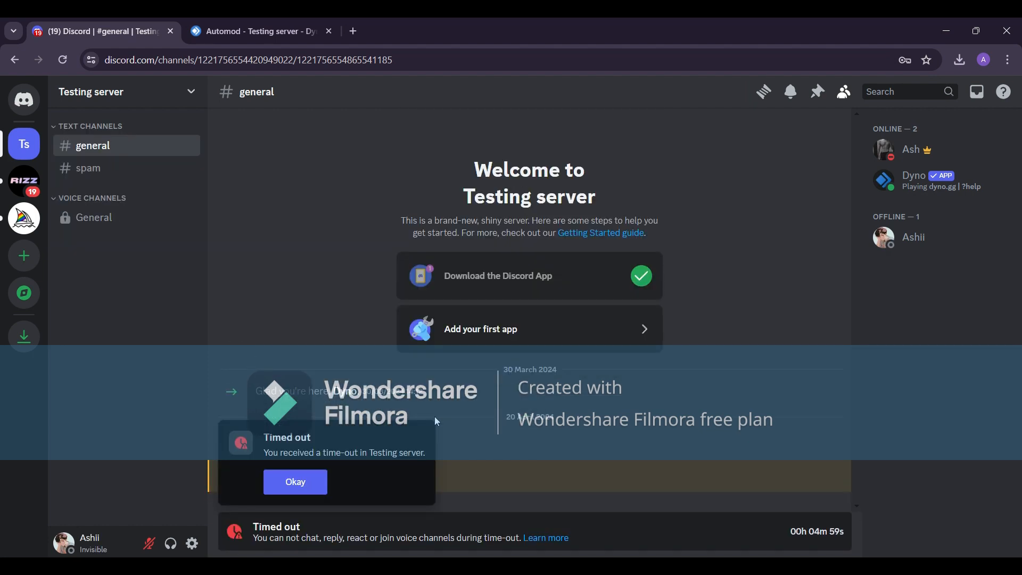
{"action": "mouse_move", "coordinate": [468, 461]}
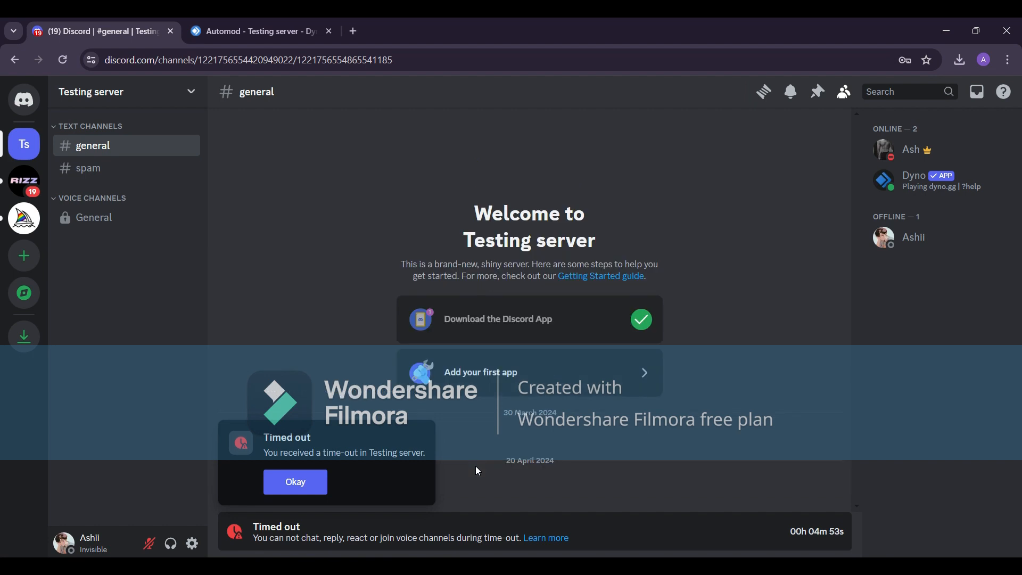
{"action": "mouse_move", "coordinate": [295, 481]}
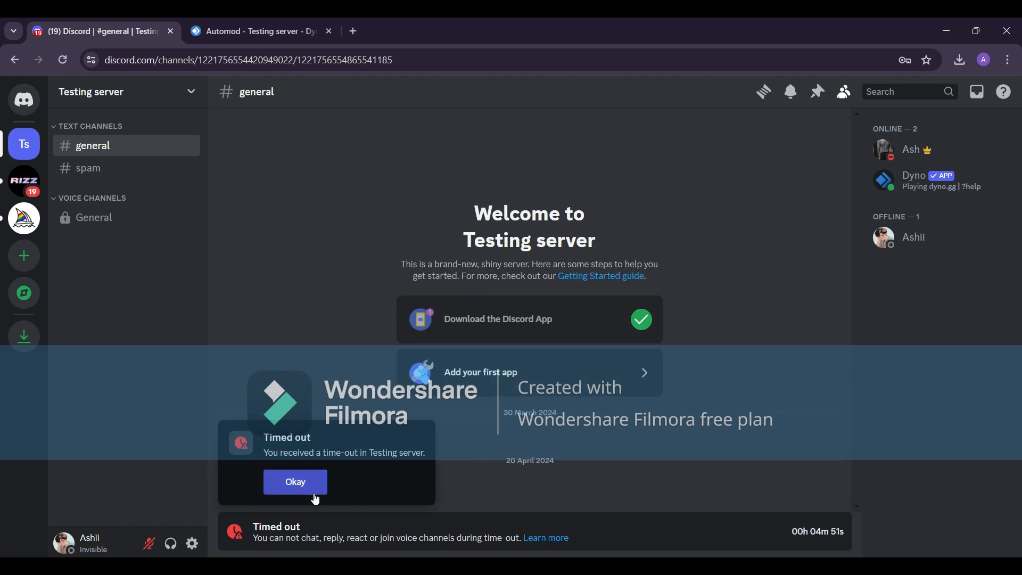
Dismiss the five-minute 'Timed out' notice in #general
{"action": "left_click", "coordinate": [295, 481]}
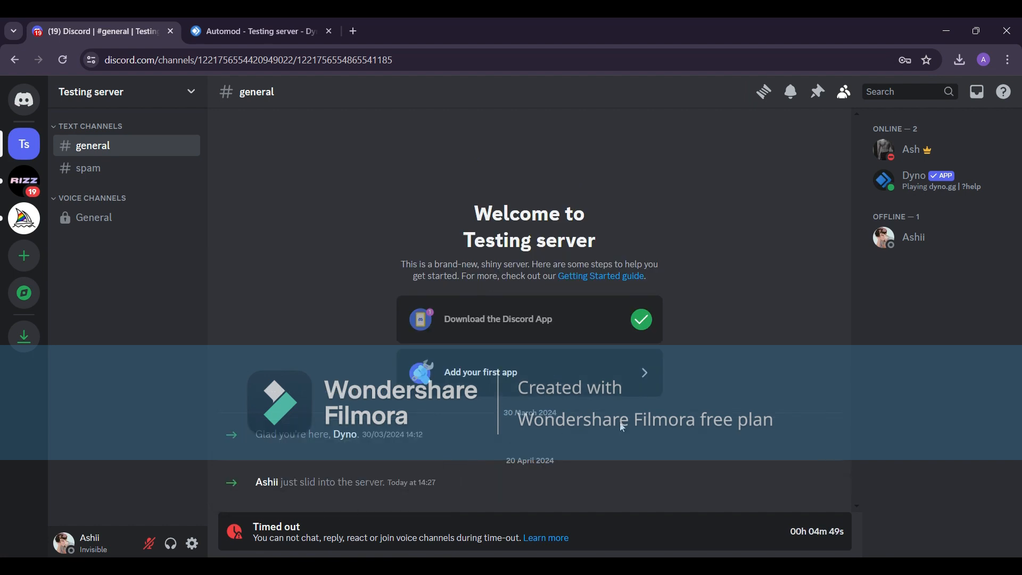
{"action": "mouse_move", "coordinate": [672, 442]}
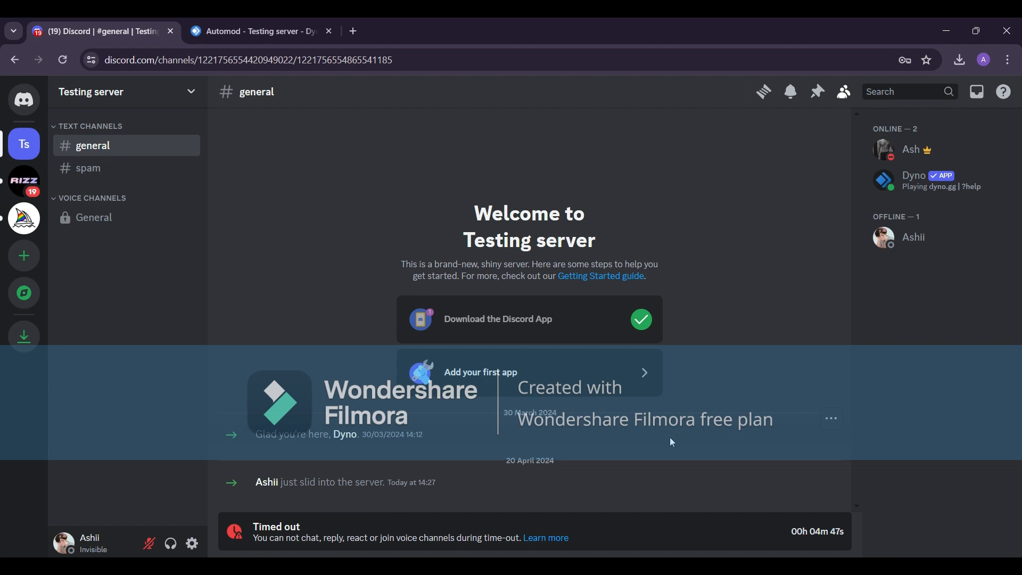